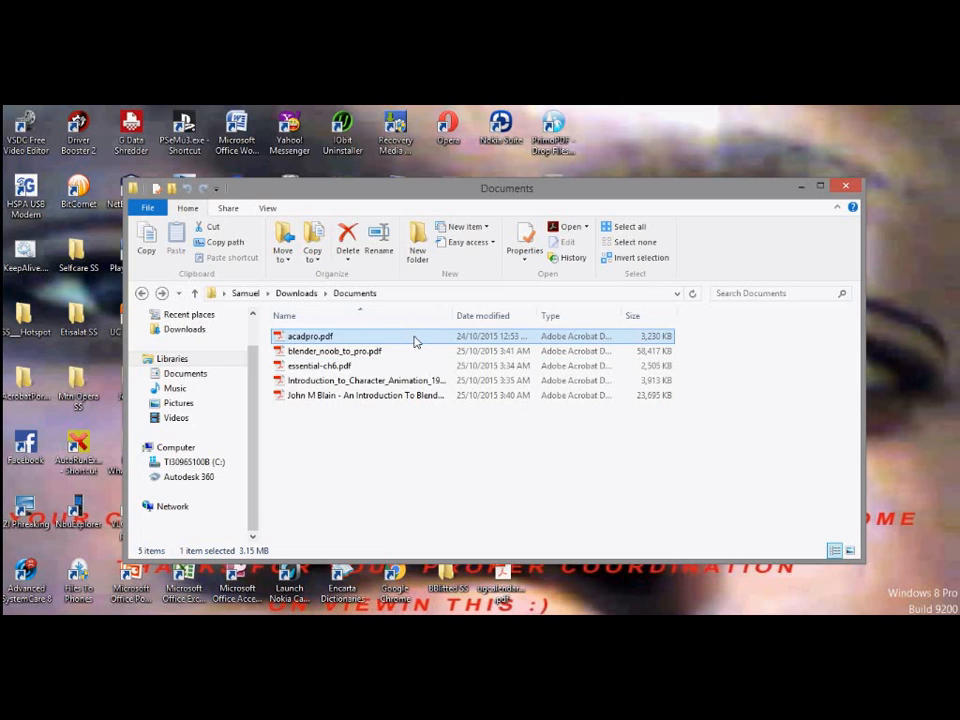
pyautogui.moveTo(468, 432)
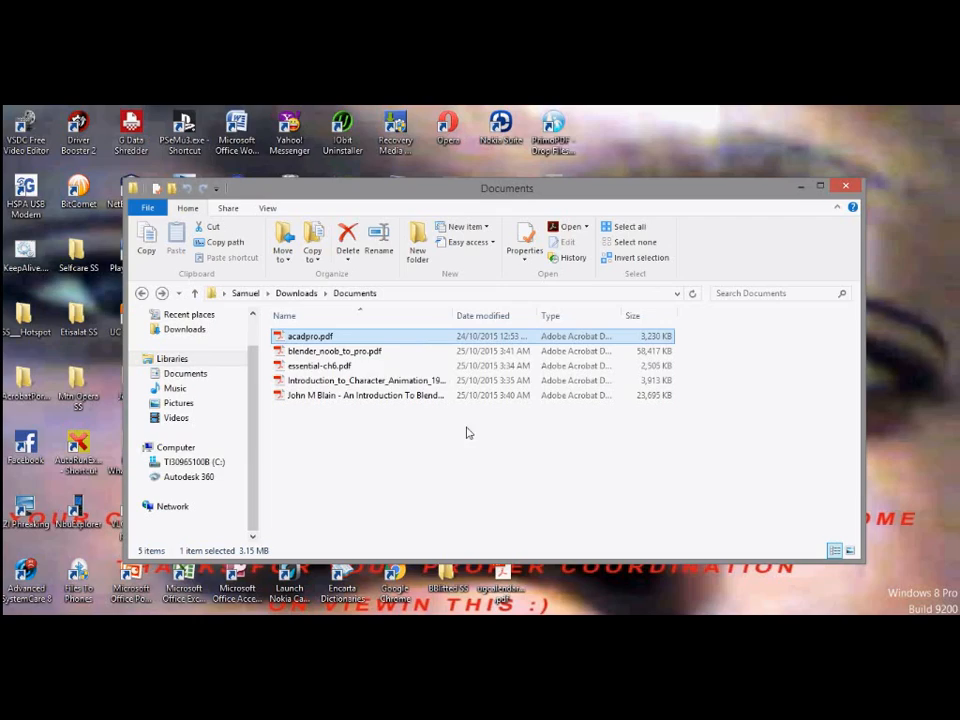
pyautogui.moveTo(475, 444)
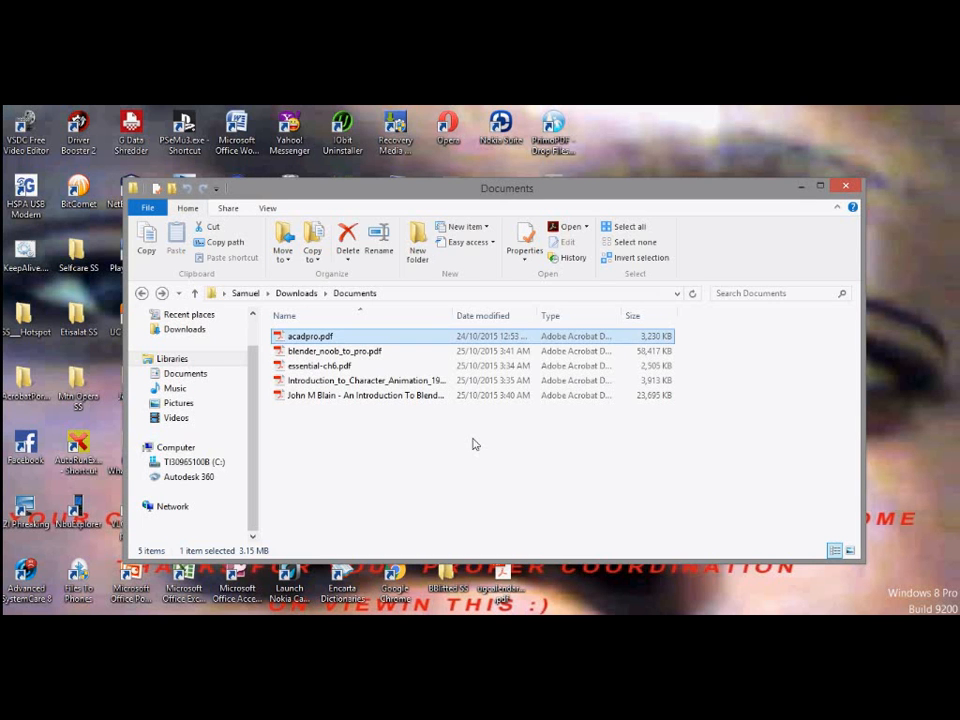
pyautogui.moveTo(440, 471)
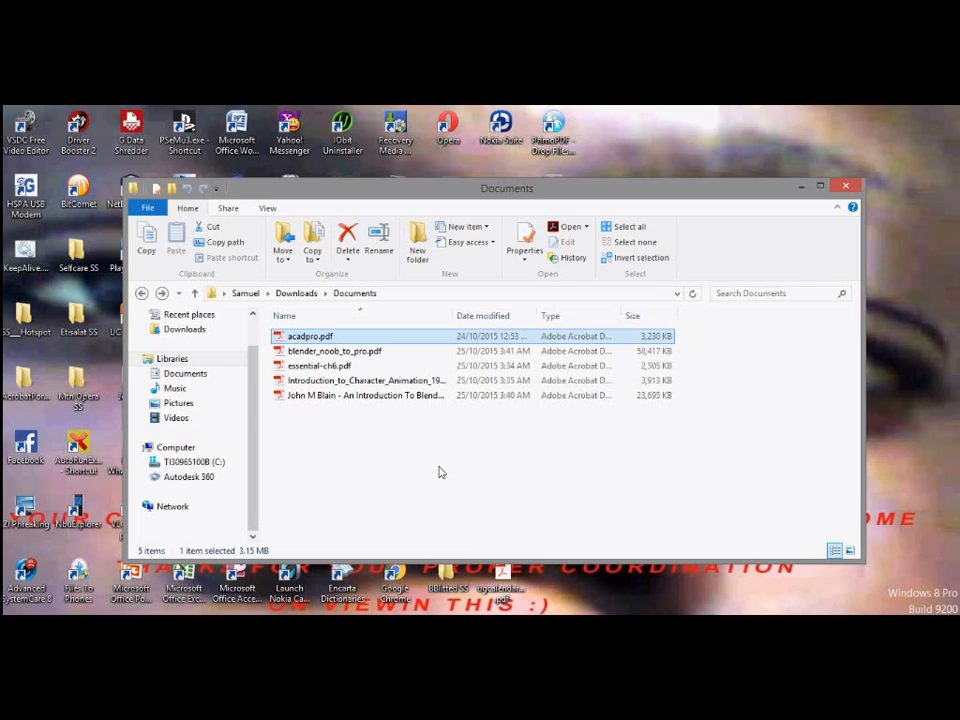
pyautogui.moveTo(420, 462)
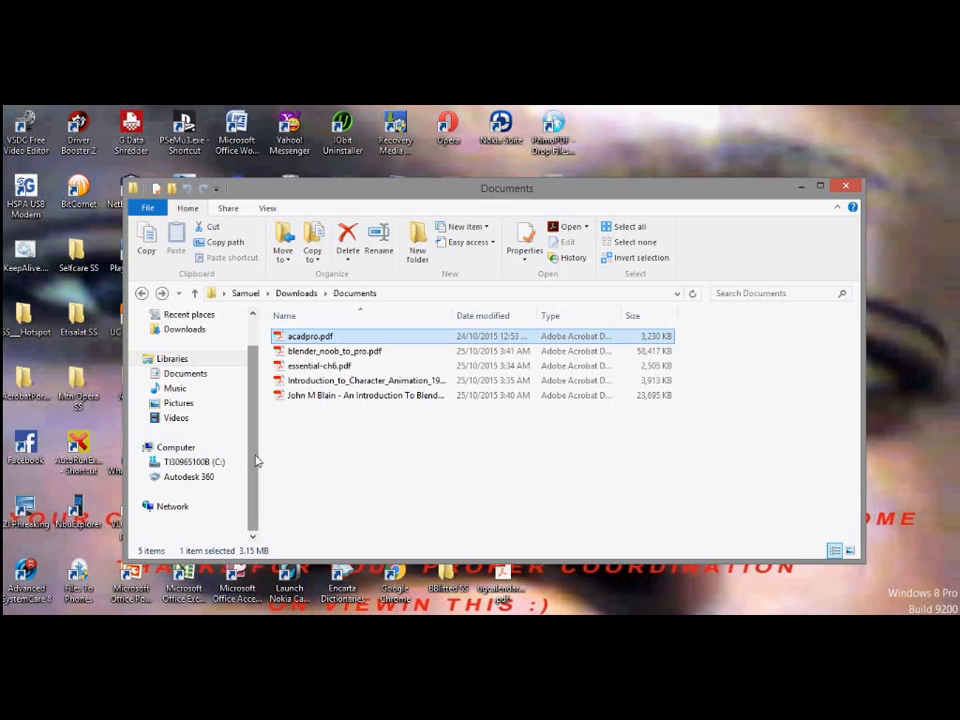
# Drill from C: into Program Files (x86) > Adobe > Acrobat Reader DC > Reader and scroll to Eula.exe.
pyautogui.click(191, 461)
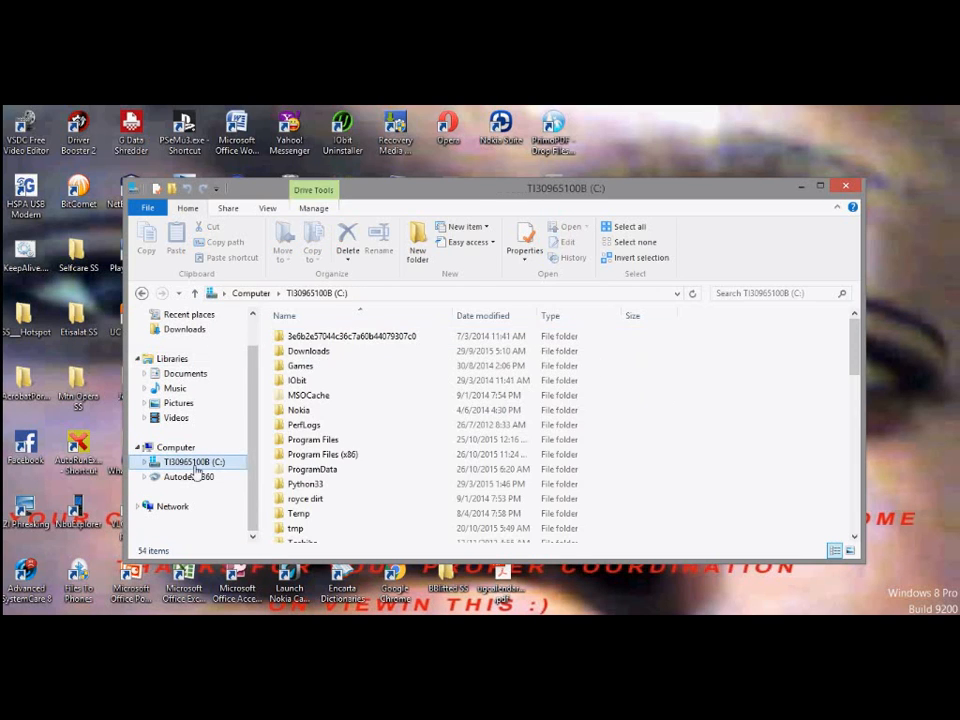
pyautogui.click(322, 454)
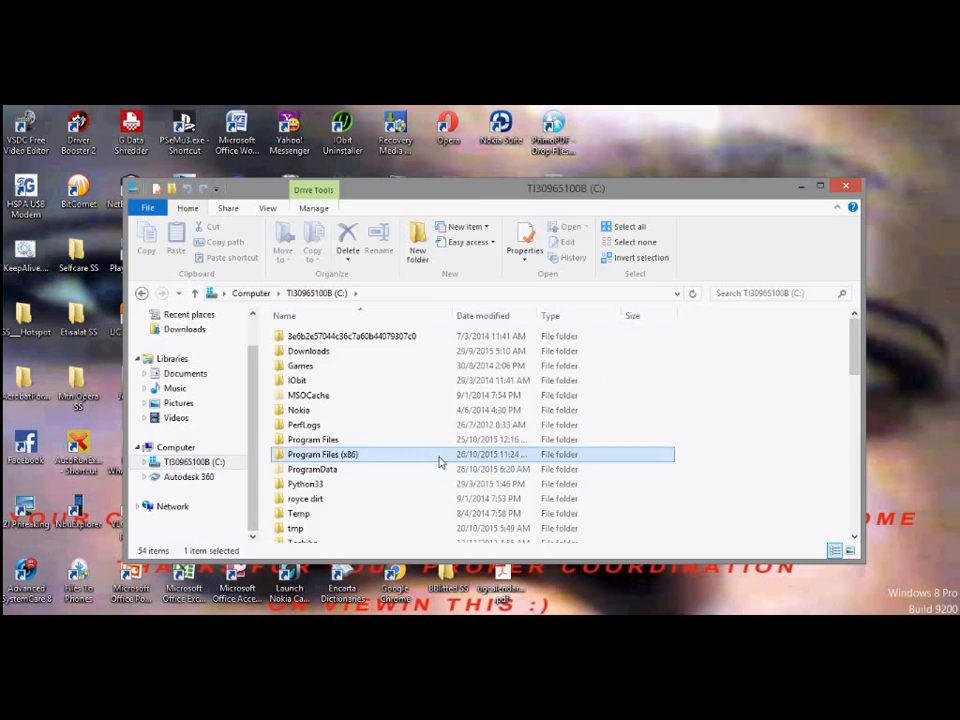
pyautogui.doubleClick(322, 454)
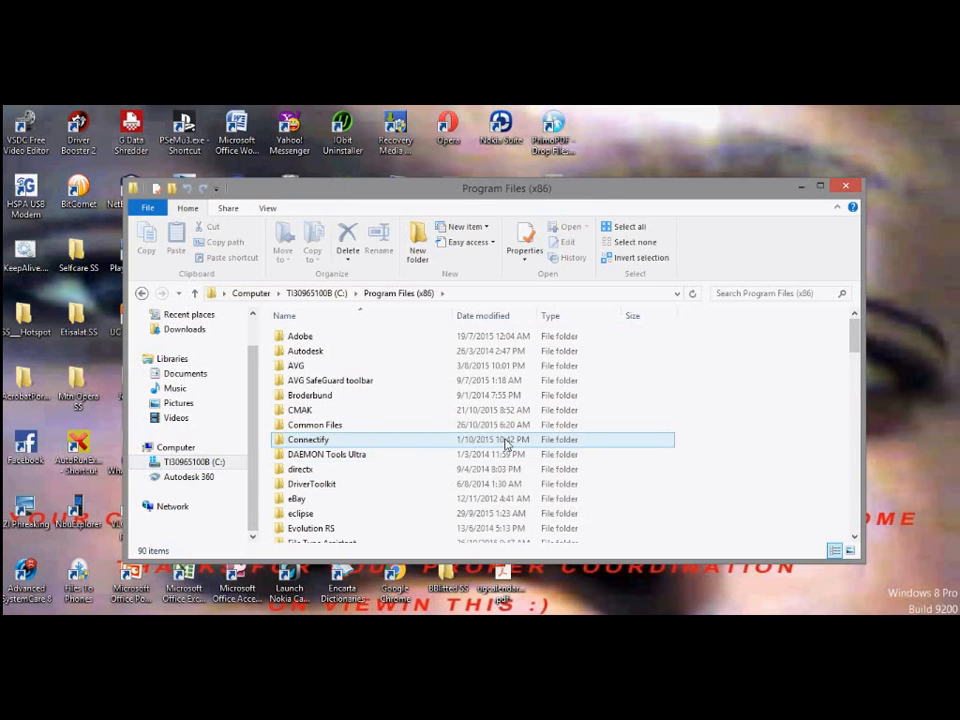
pyautogui.moveTo(629, 410)
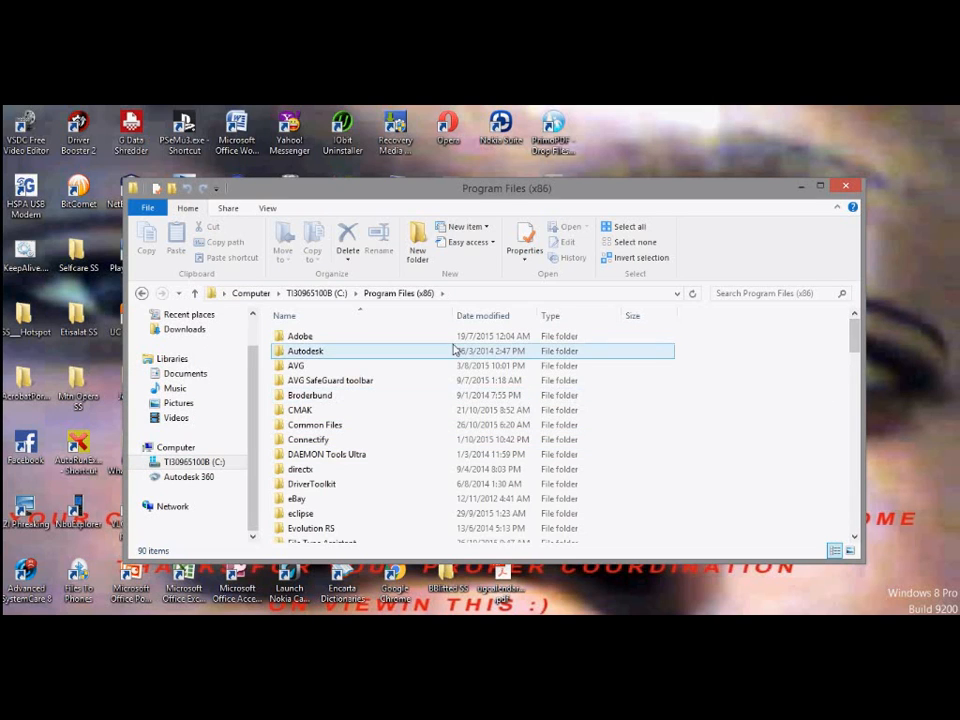
pyautogui.doubleClick(300, 335)
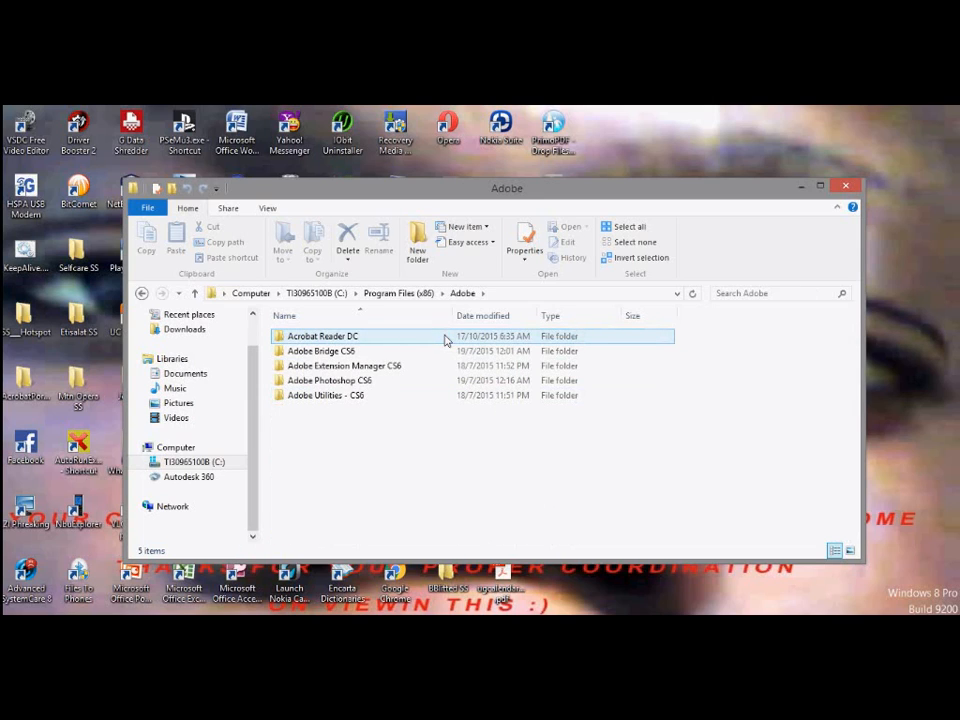
pyautogui.click(322, 336)
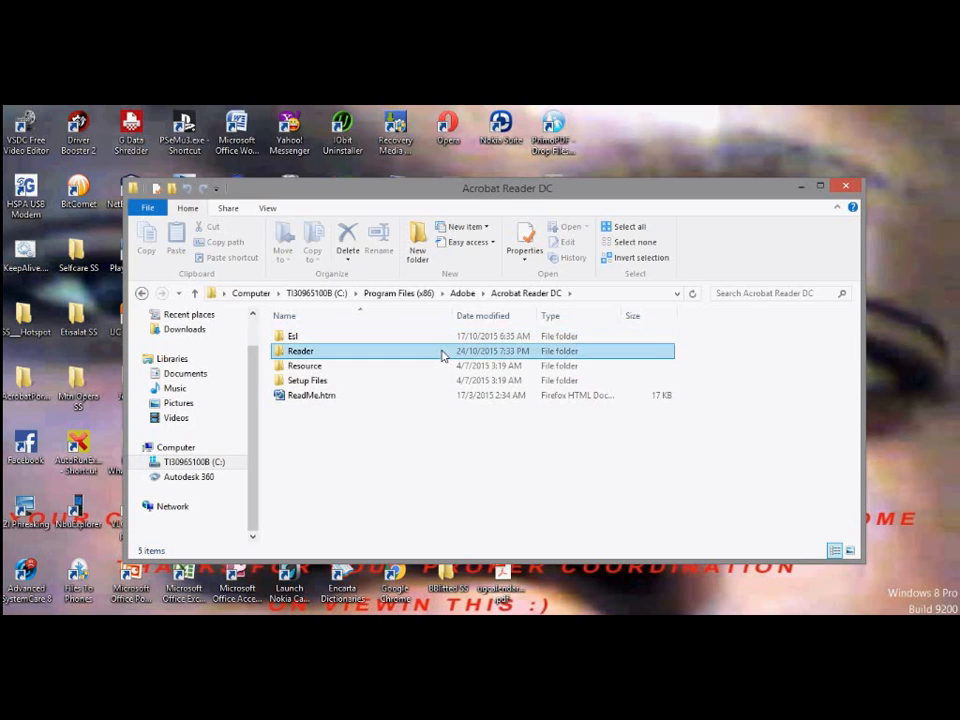
pyautogui.doubleClick(300, 351)
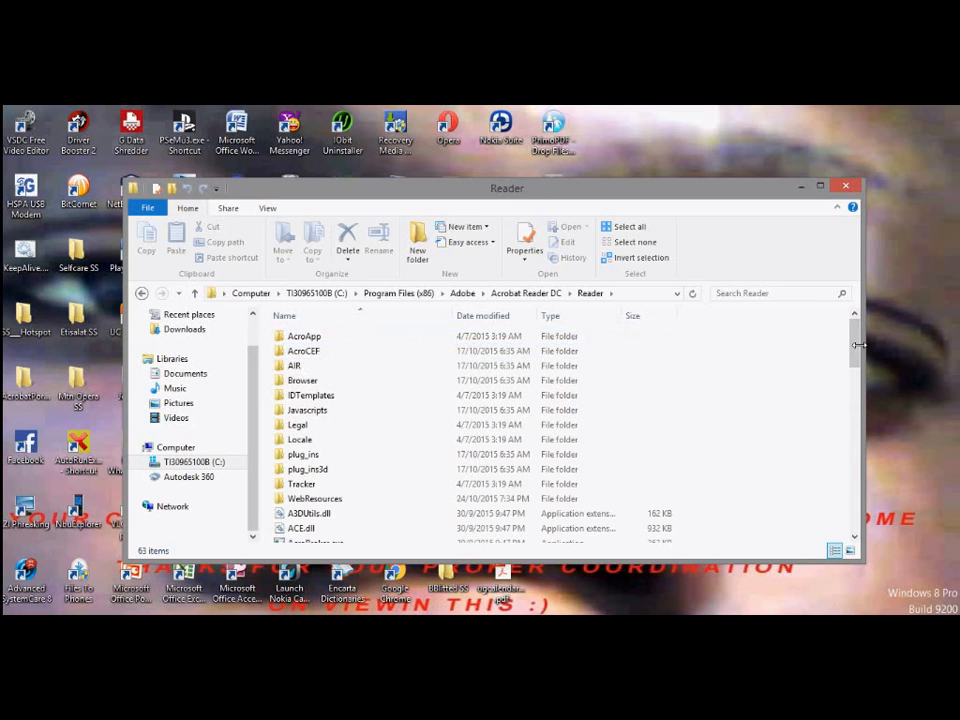
pyautogui.scroll(-3)
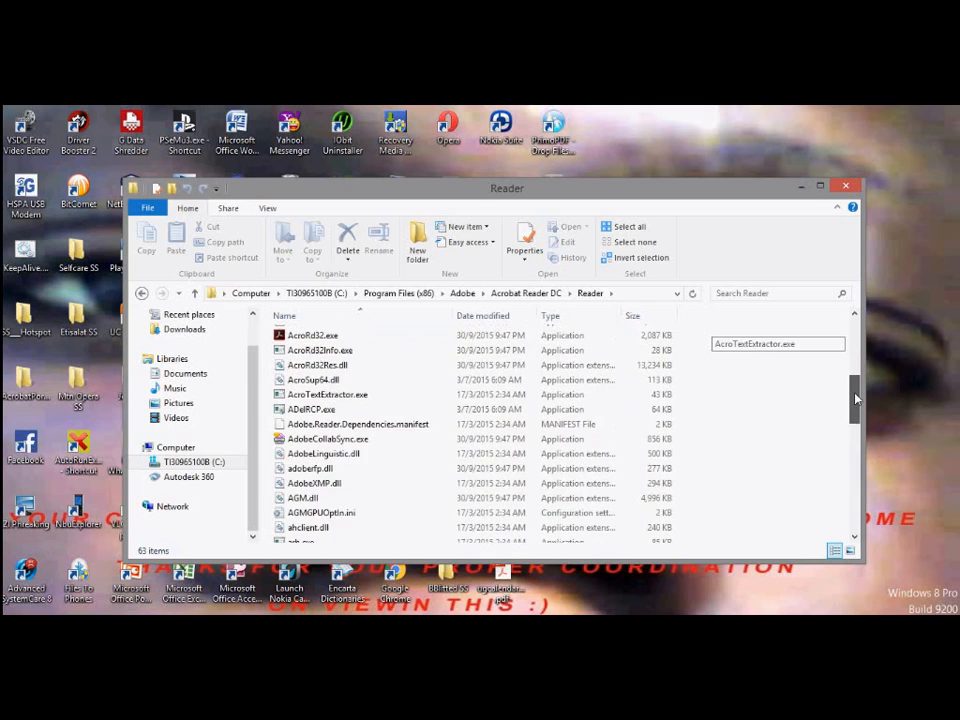
pyautogui.scroll(-3)
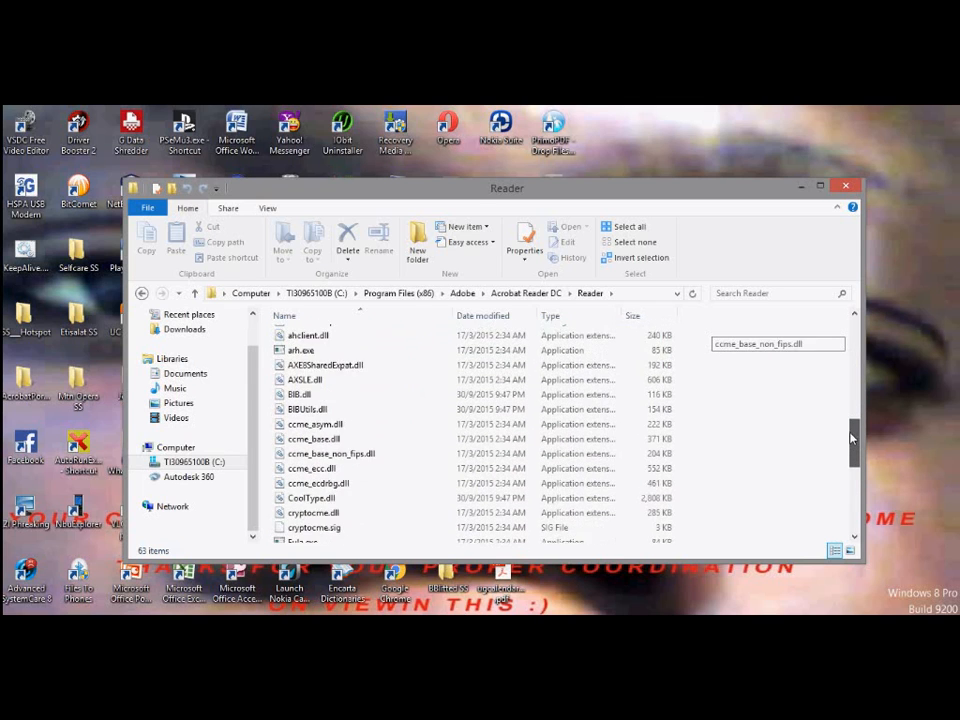
pyautogui.scroll(-3)
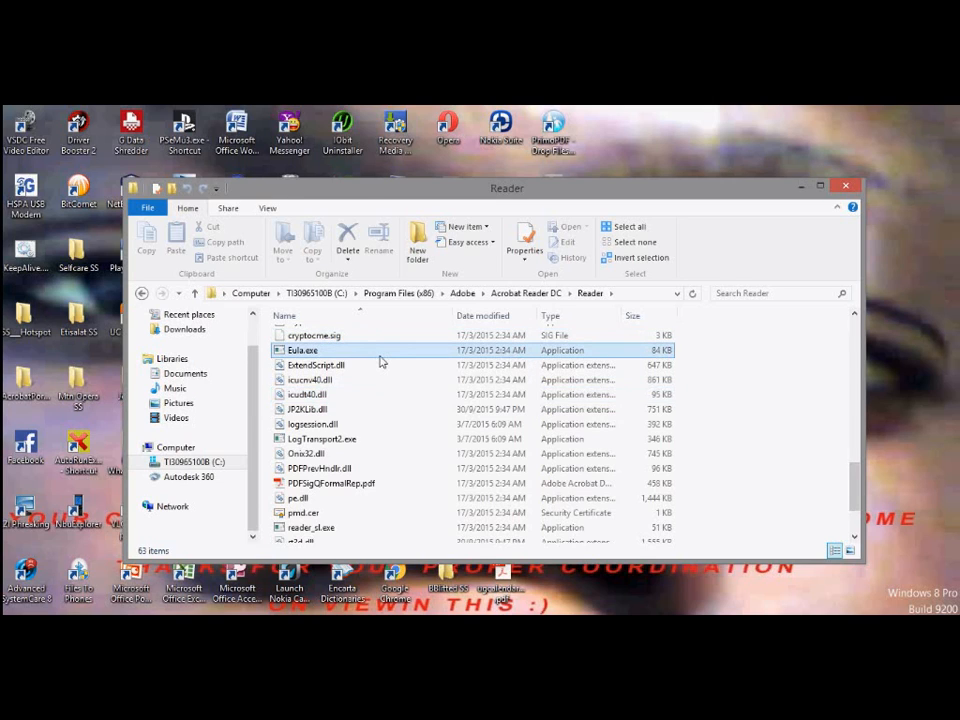
# Run Eula.exe, then navigate back to the Documents folder holding acadpro.pdf.
pyautogui.click(303, 350)
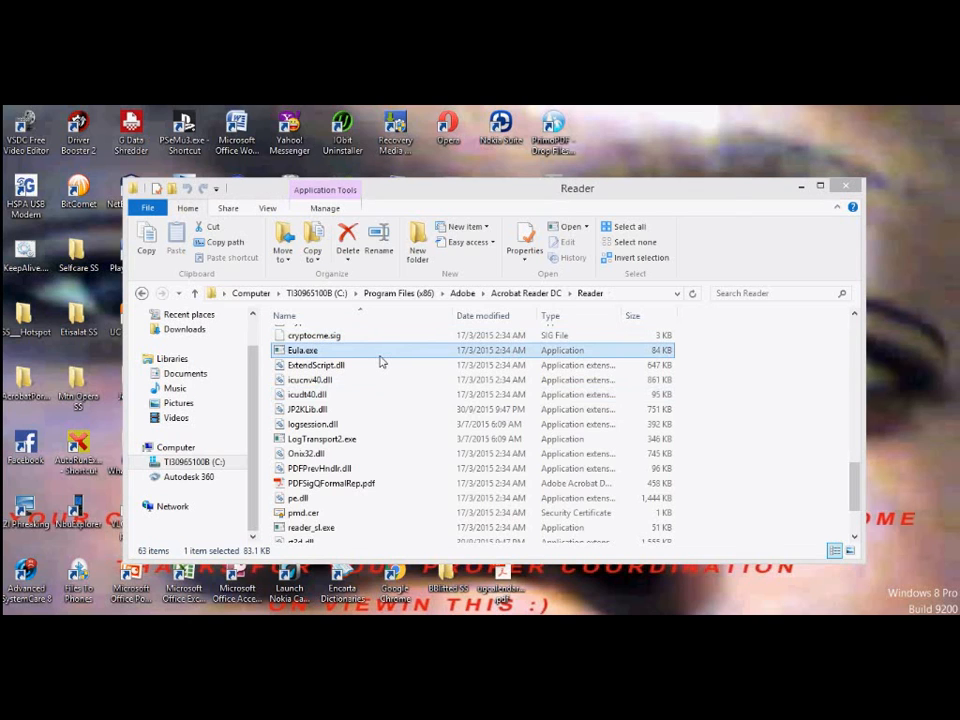
pyautogui.doubleClick(303, 350)
pyautogui.write('_sl')
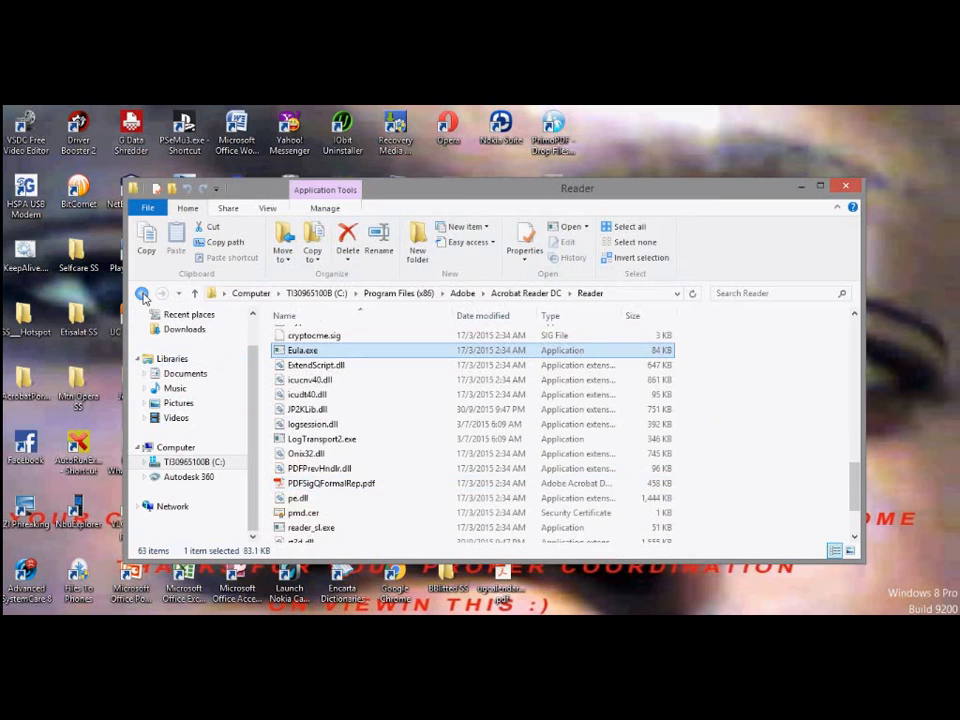
pyautogui.moveTo(143, 293)
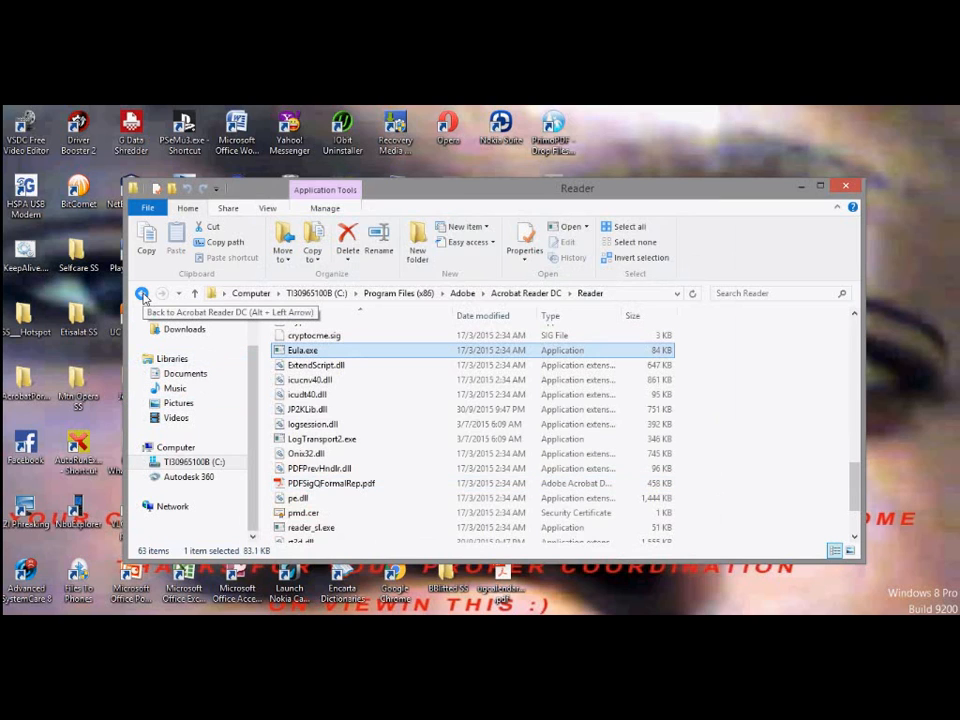
pyautogui.click(143, 293)
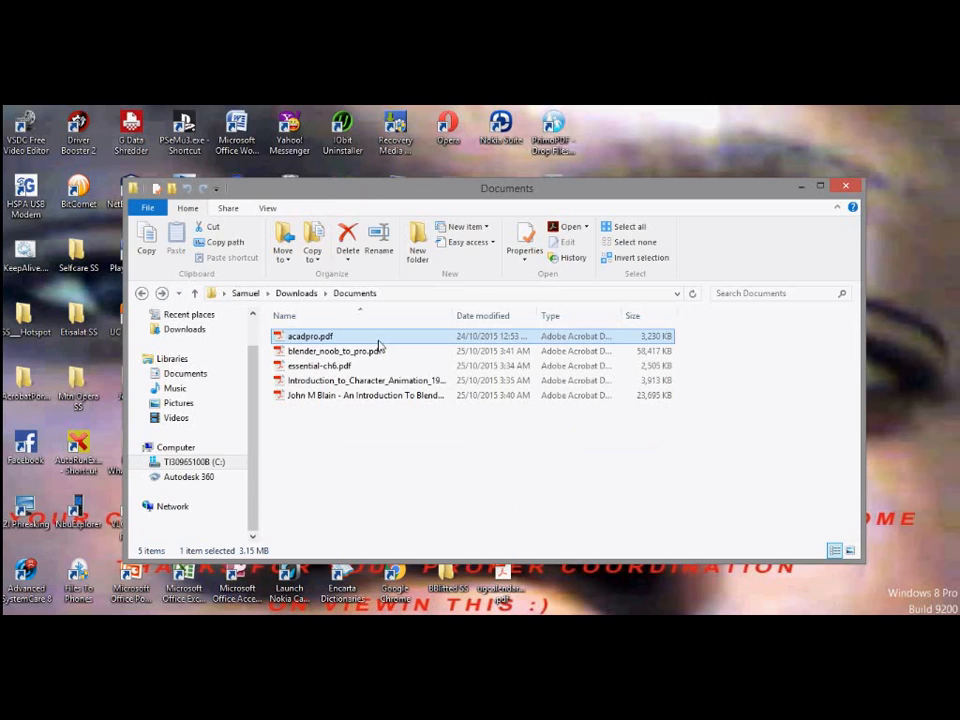
# Open acadpro.pdf from the Documents folder in Adobe Acrobat Reader DC.
pyautogui.doubleClick(310, 336)
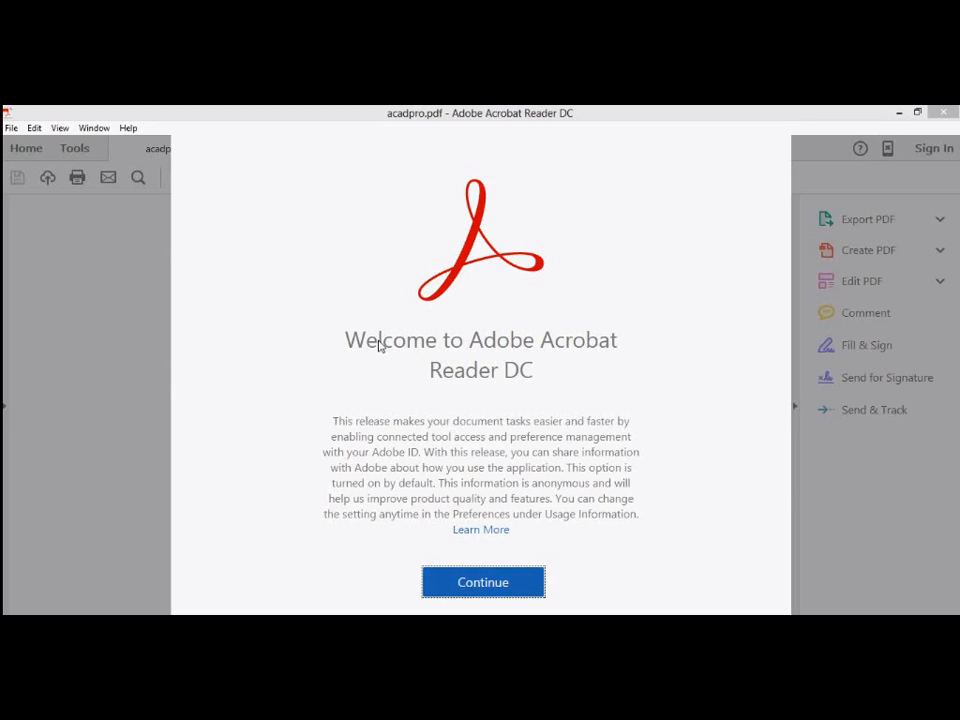
pyautogui.moveTo(480, 550)
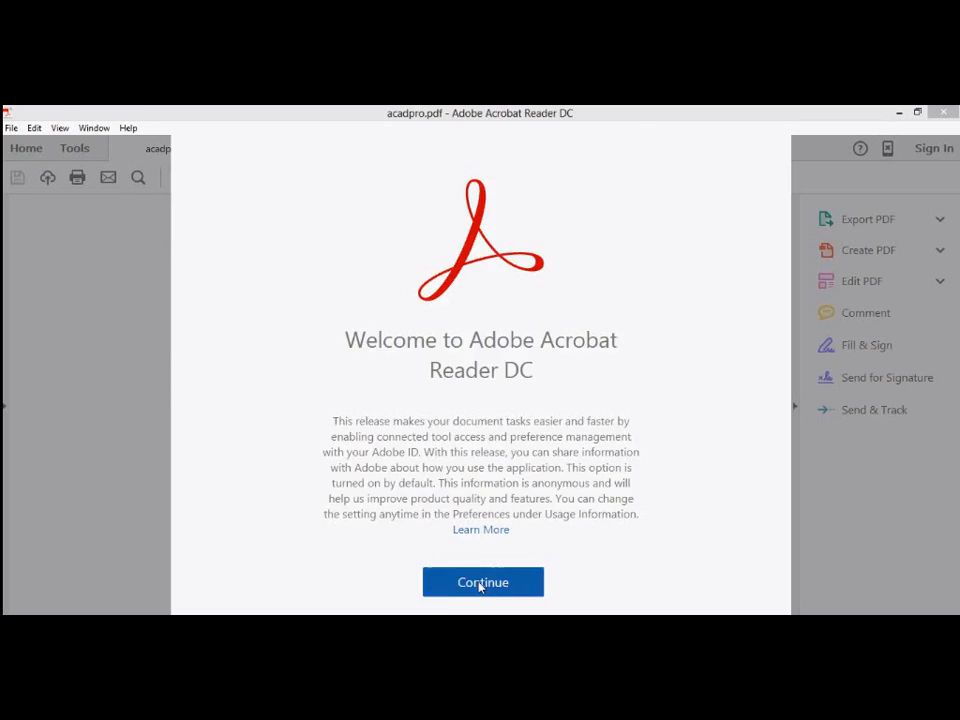
# Dismiss the welcome message, page through the introduction tour, and expand Export PDF.
pyautogui.click(482, 582)
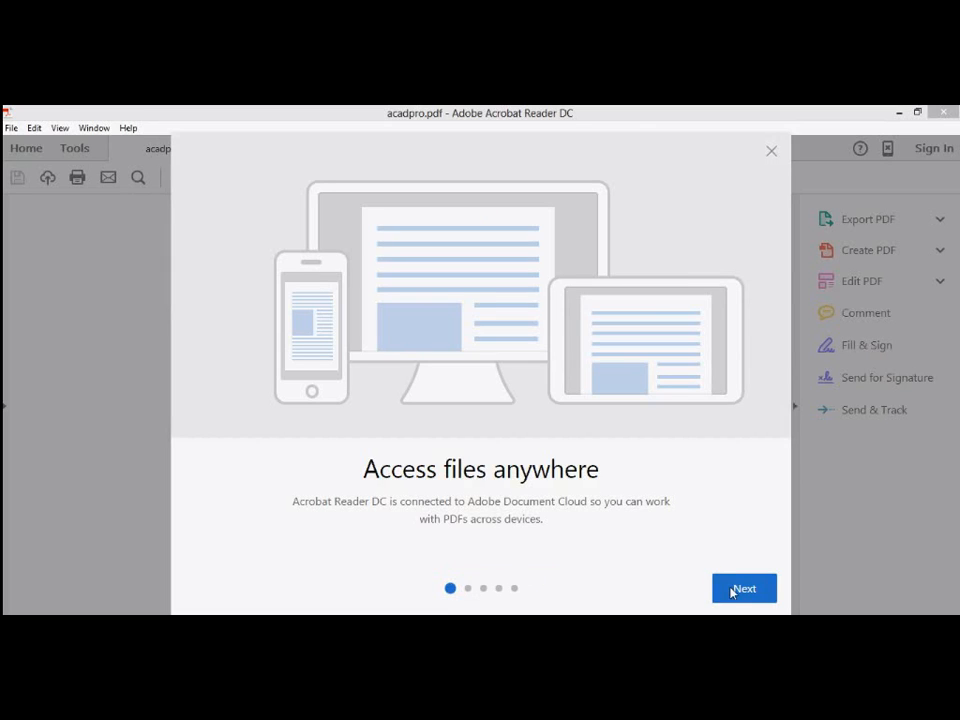
pyautogui.click(744, 588)
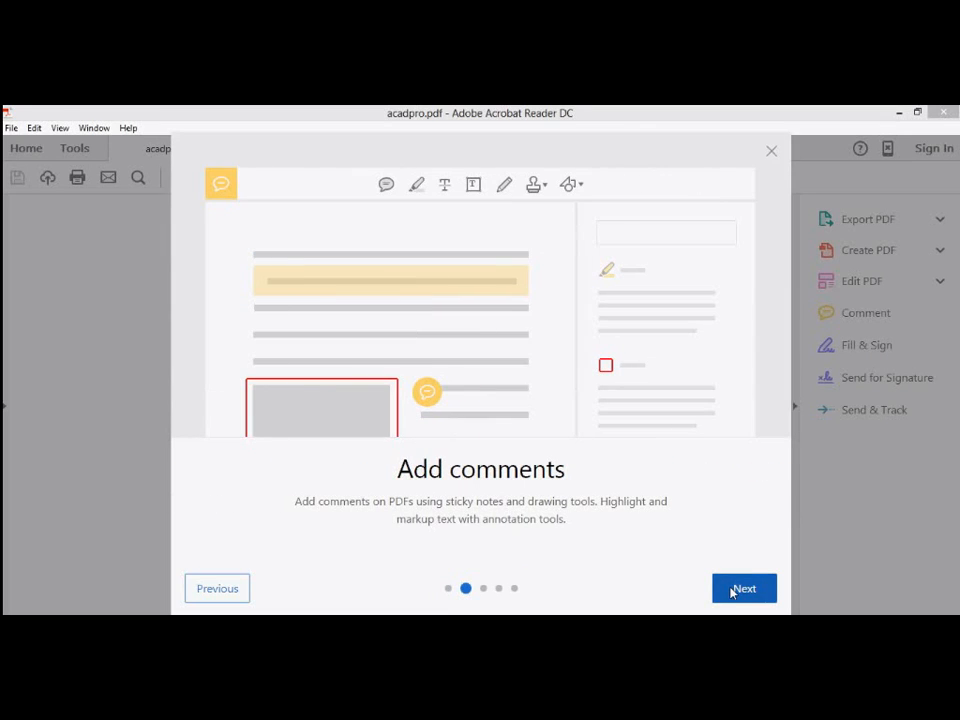
pyautogui.click(744, 588)
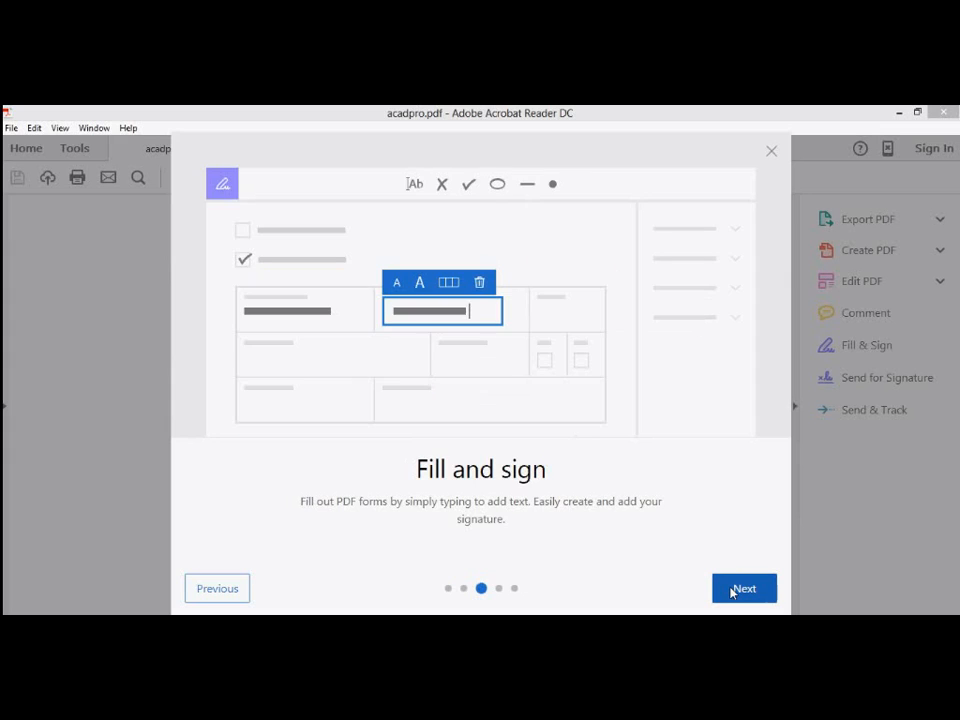
pyautogui.click(744, 588)
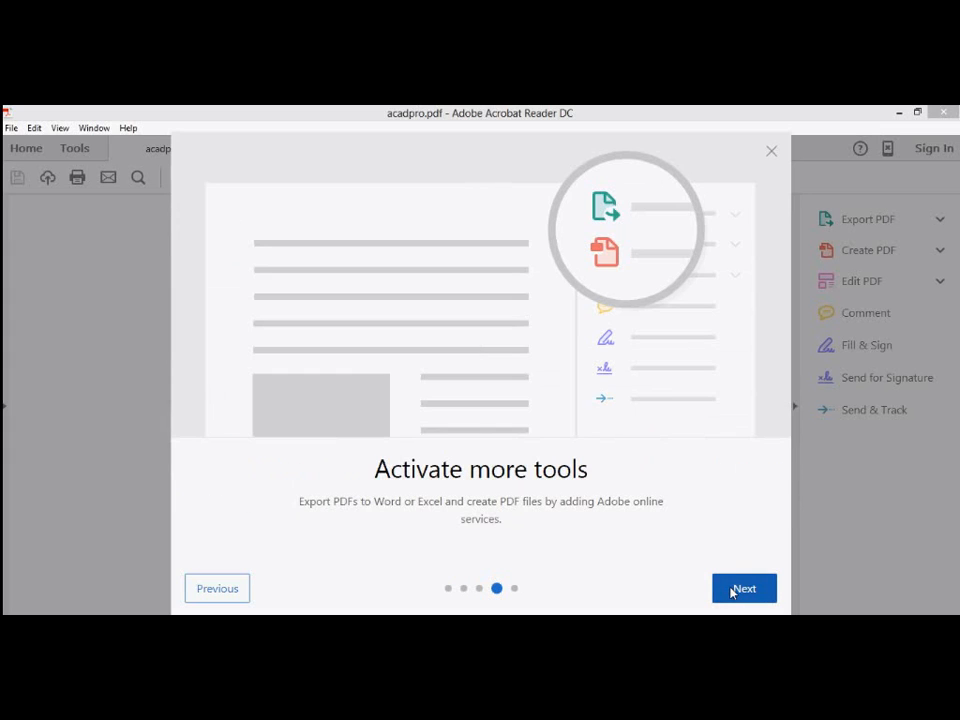
pyautogui.click(770, 150)
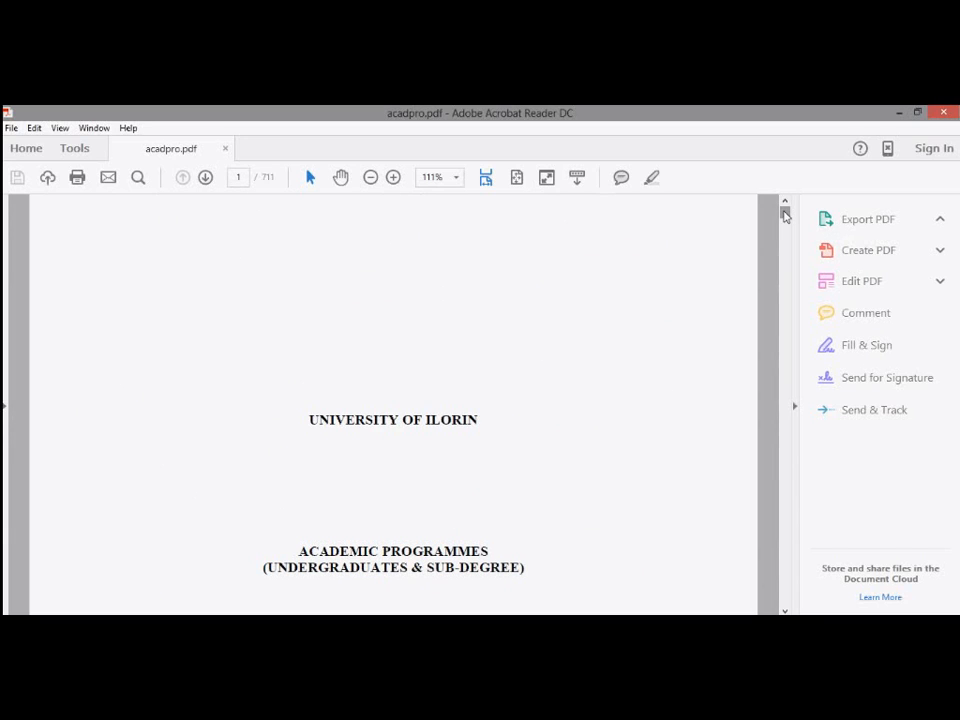
pyautogui.click(867, 218)
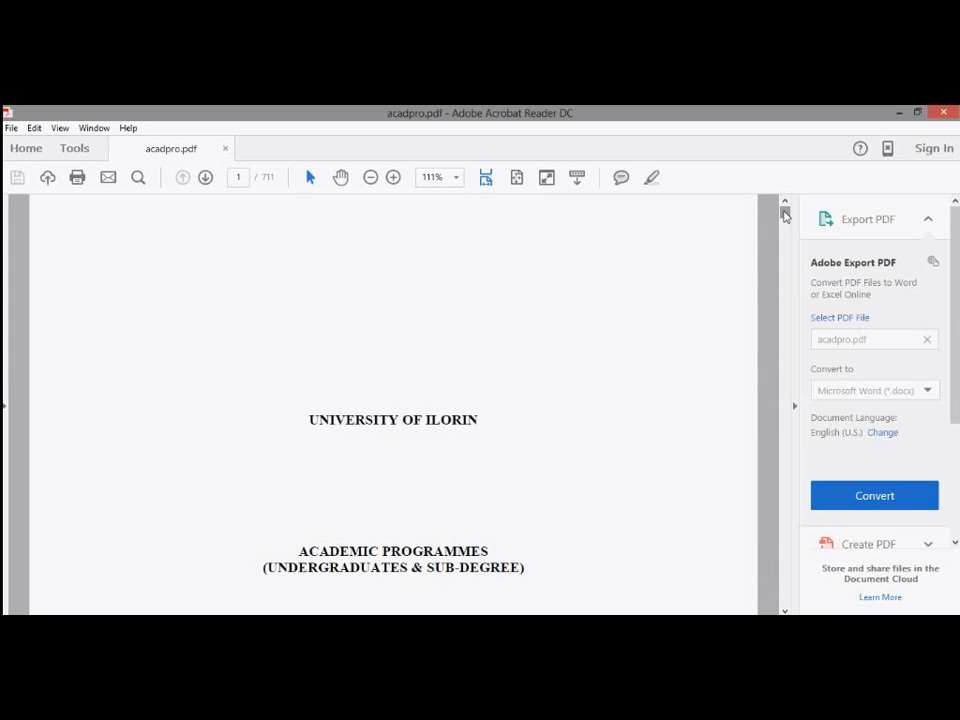